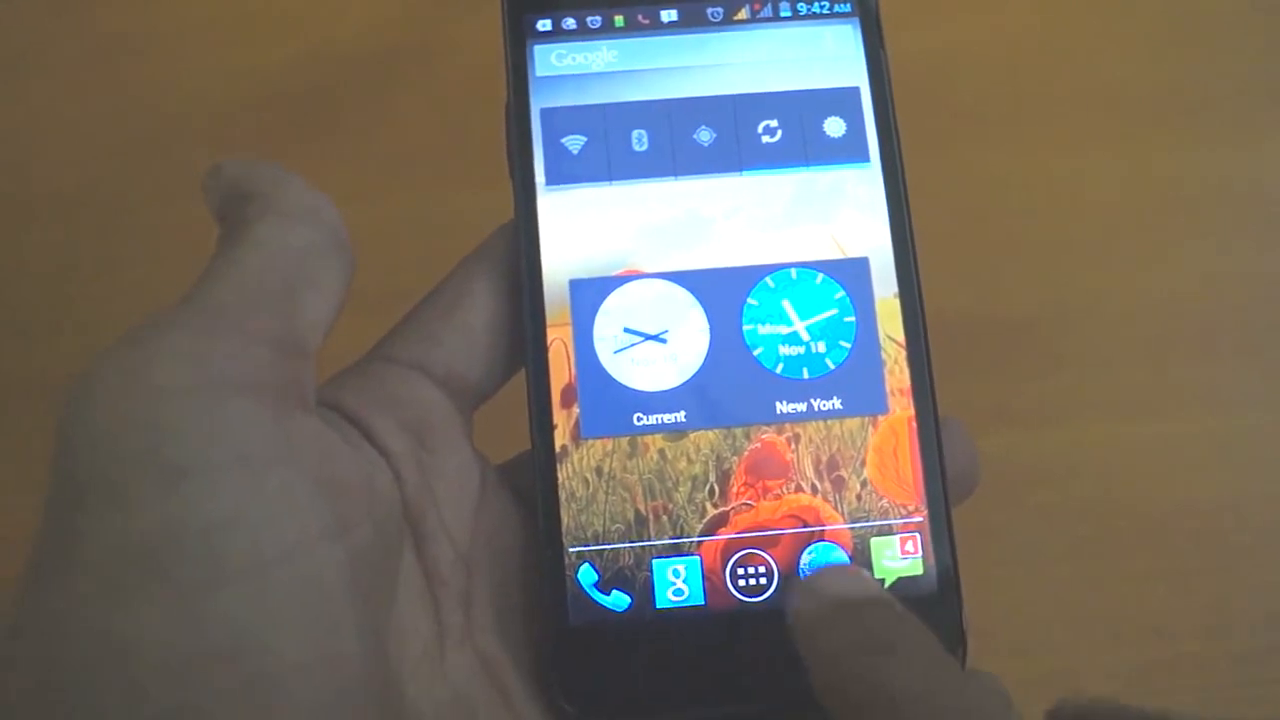
Launch the File Manager app to the phone storage folder list.
{"action": "left_click", "coordinate": [756, 576]}
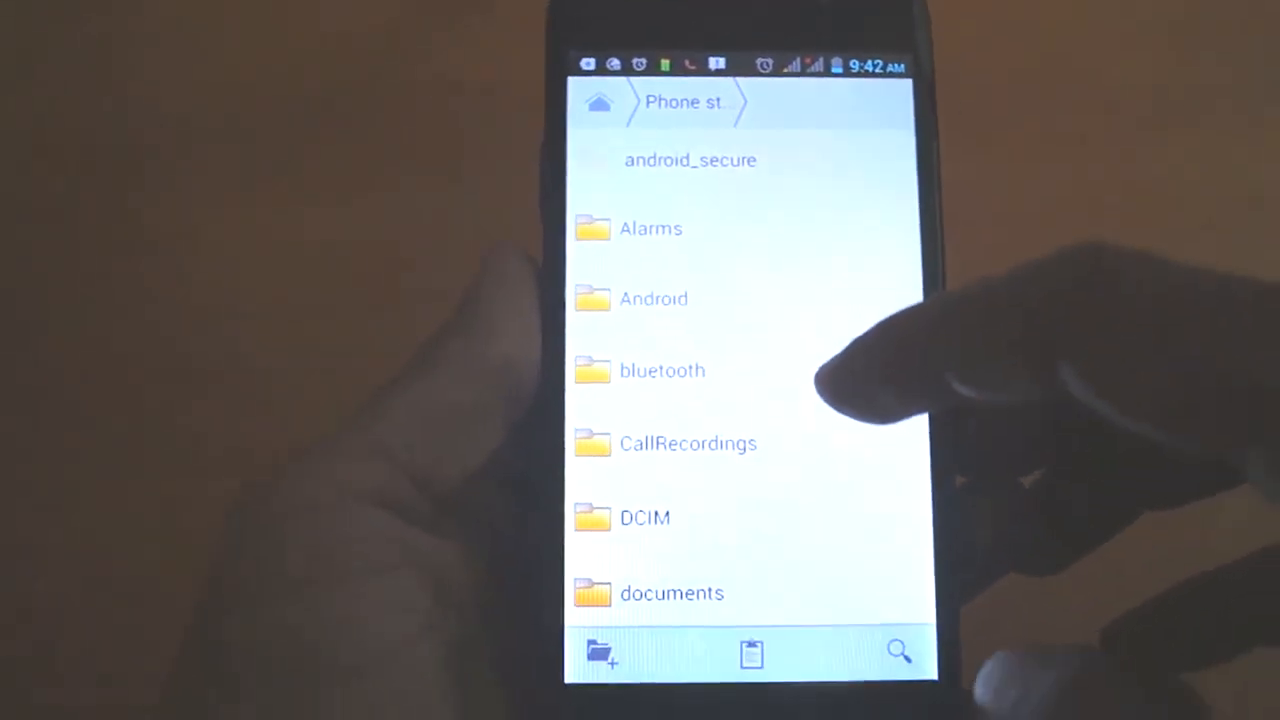
Browse into CallRecordings > 2013-11-19 and select the call_09-08-23 recording.
{"action": "left_click", "coordinate": [688, 444]}
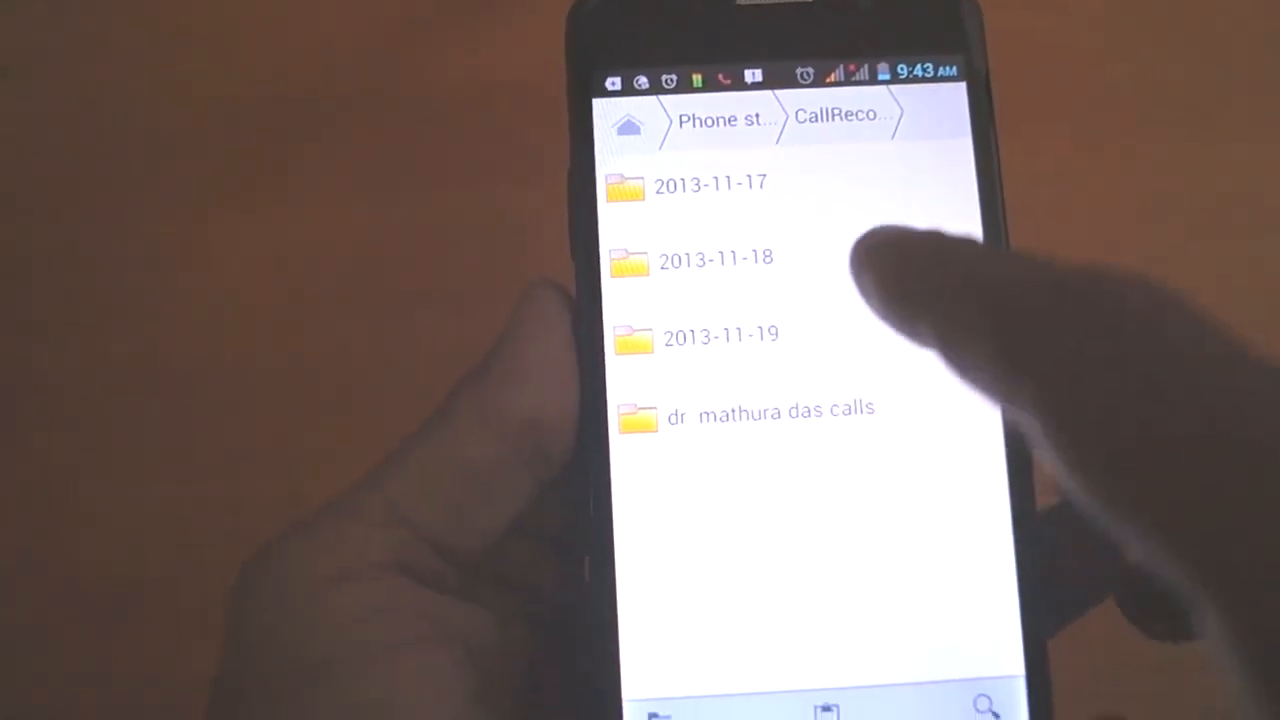
{"action": "left_click", "coordinate": [720, 334]}
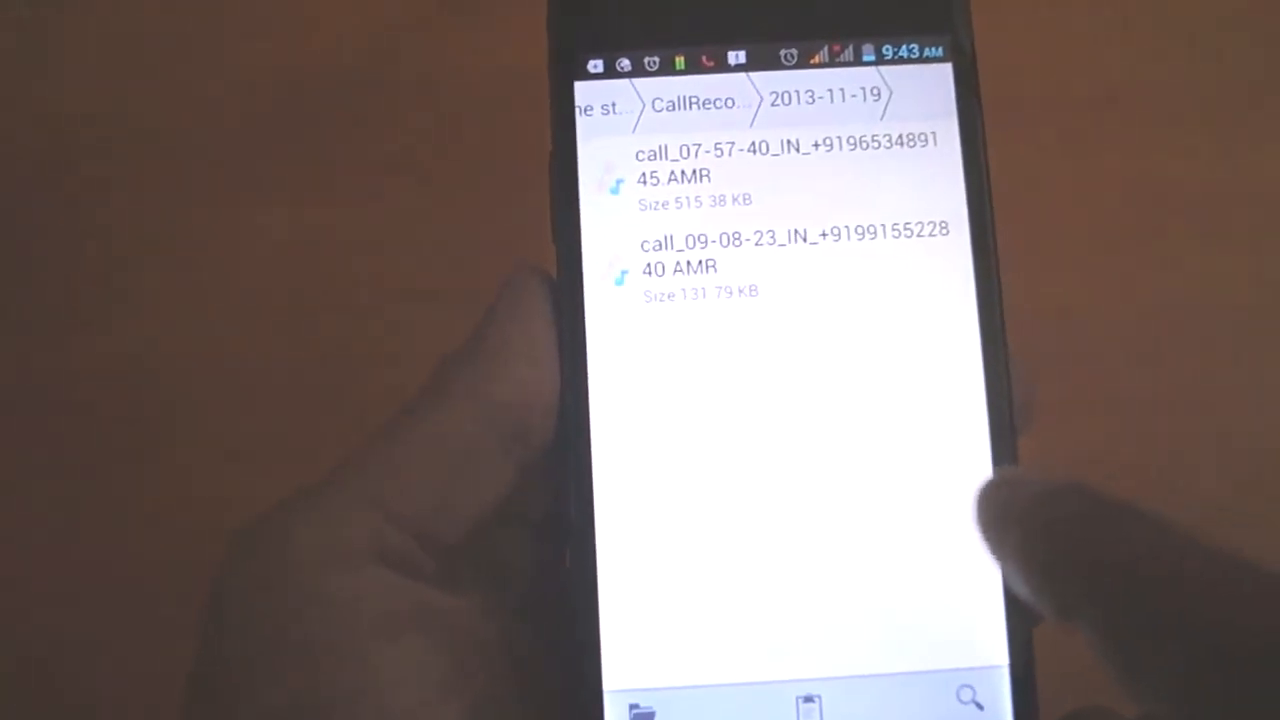
{"action": "left_click", "coordinate": [800, 260]}
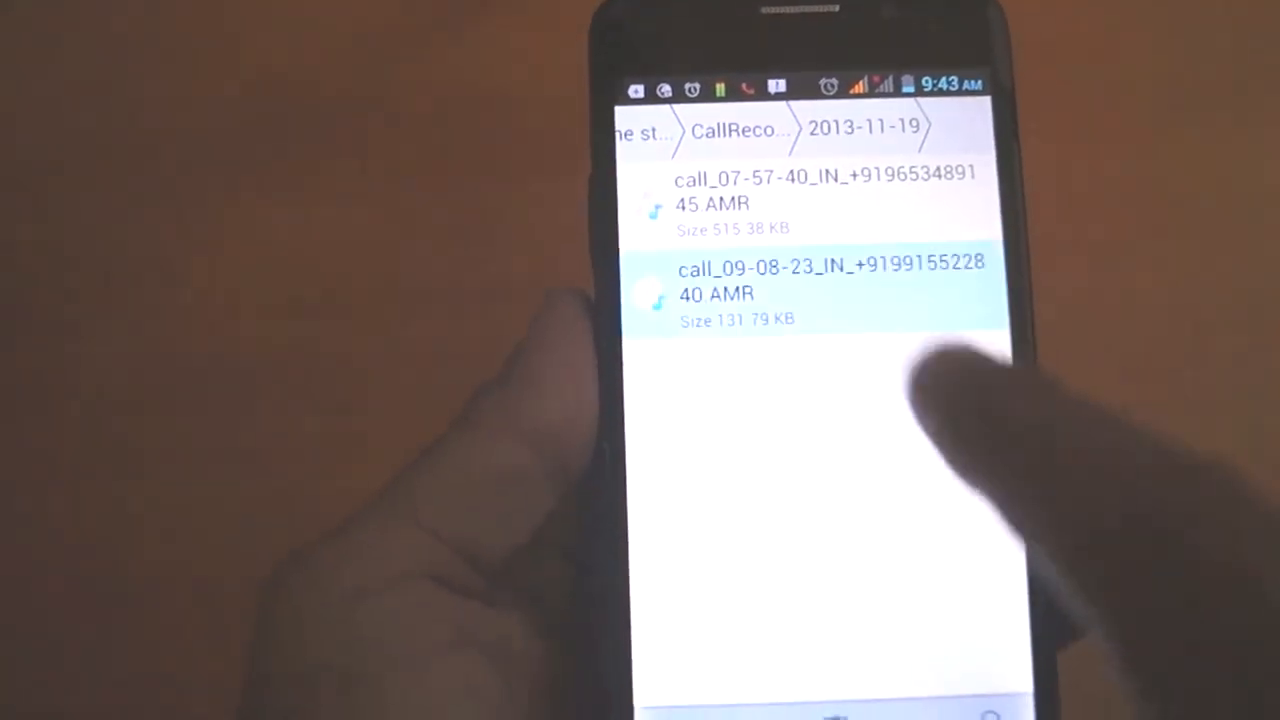
Copy the selected 09-08-23 recording and go back to the CallRecordings folder.
{"action": "left_click", "coordinate": [830, 290]}
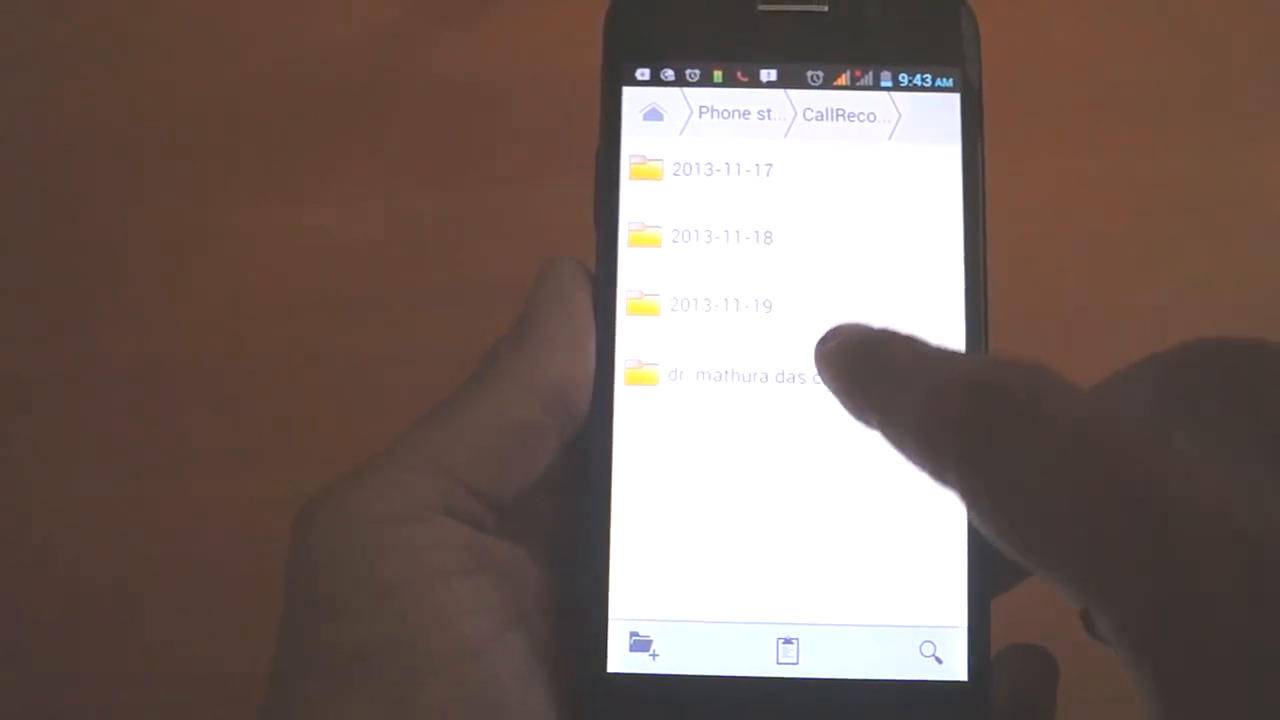
{"action": "left_click", "coordinate": [720, 304]}
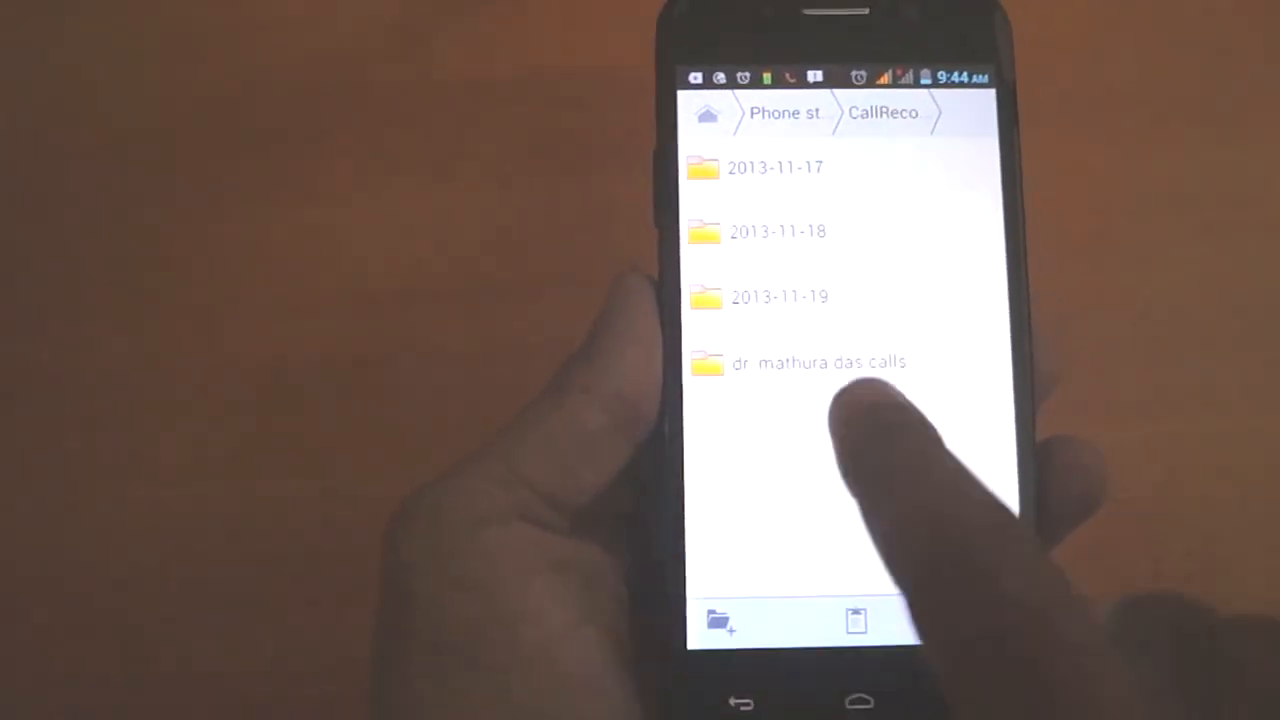
{"action": "left_click", "coordinate": [816, 362]}
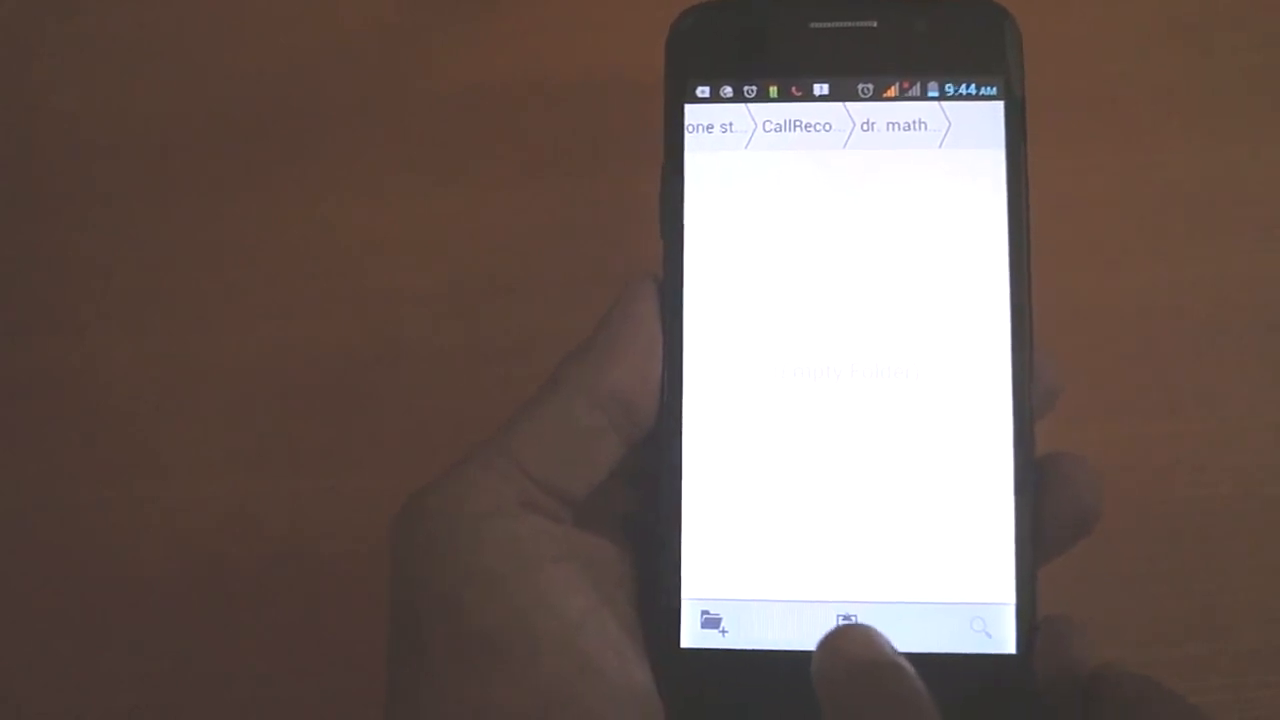
{"action": "left_click", "coordinate": [848, 624]}
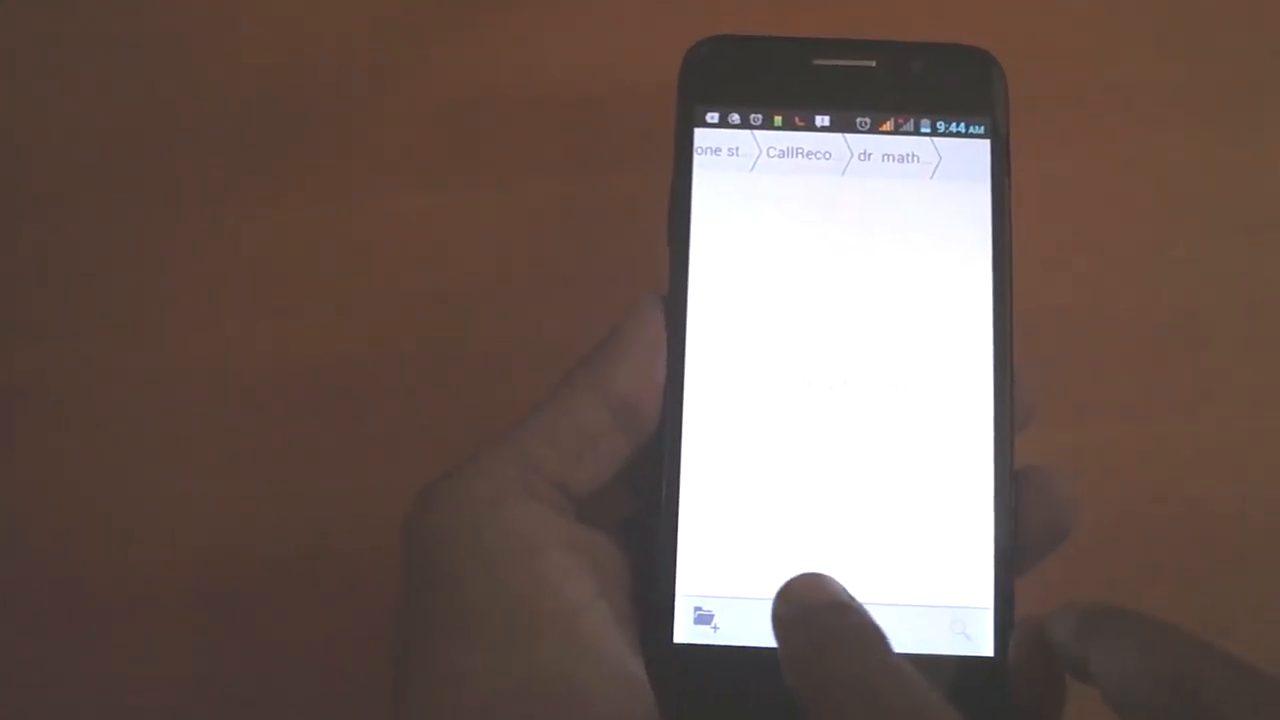
{"action": "left_click", "coordinate": [840, 616]}
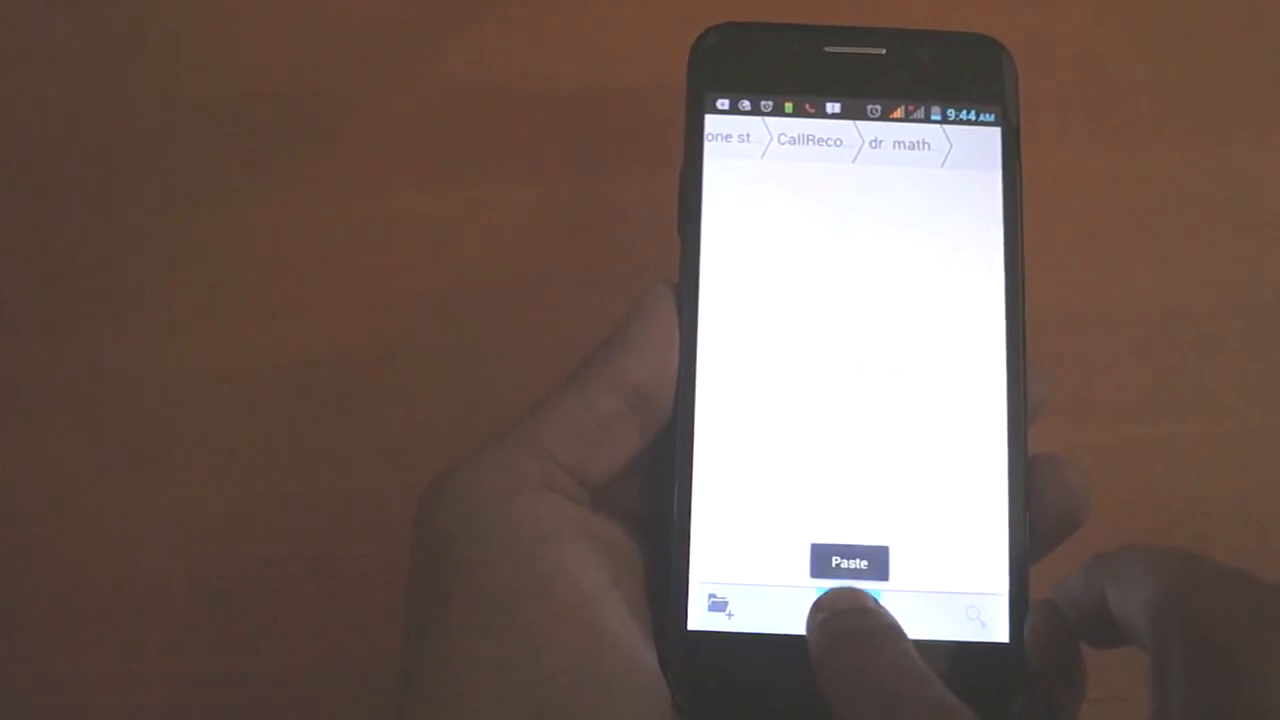
{"action": "left_click", "coordinate": [848, 608]}
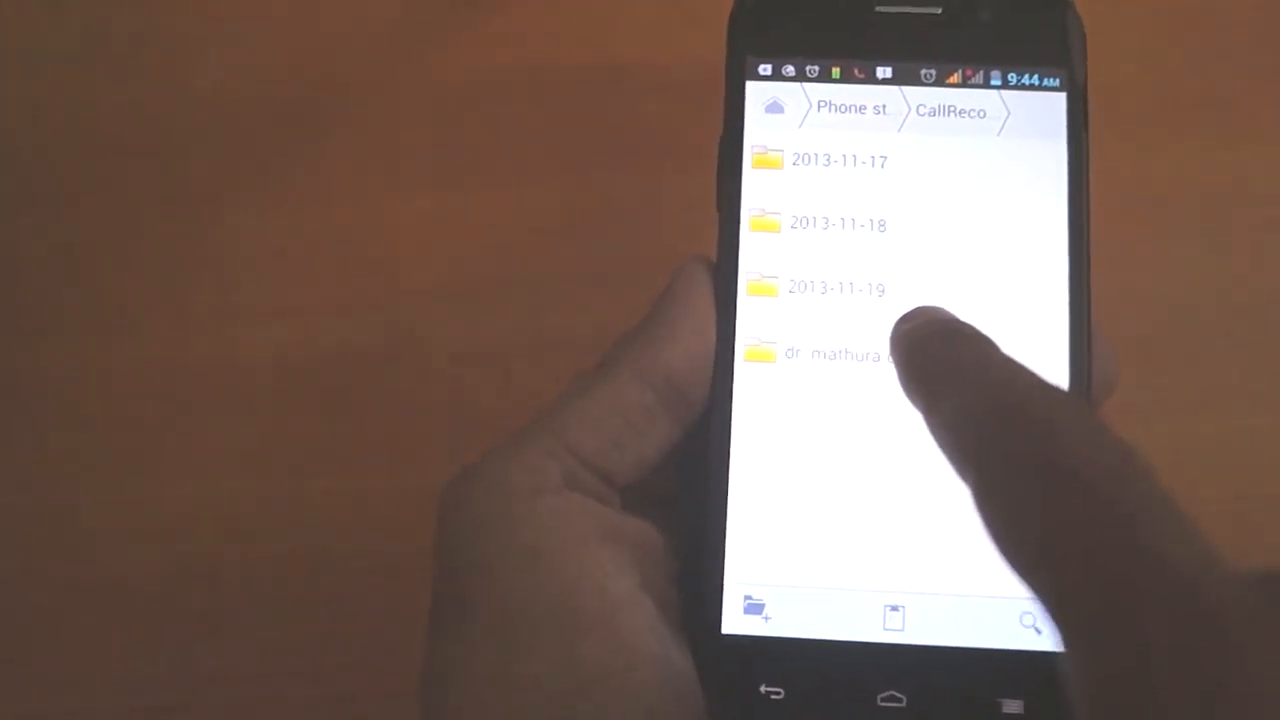
{"action": "left_click", "coordinate": [836, 352]}
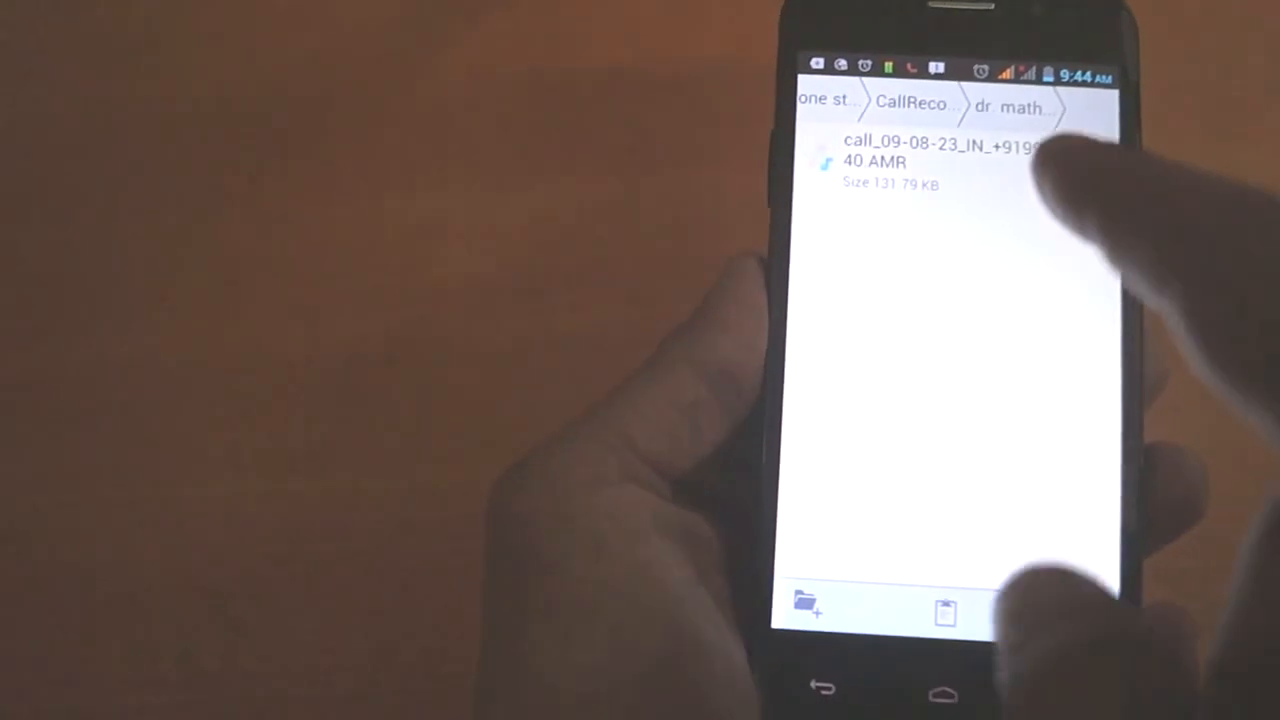